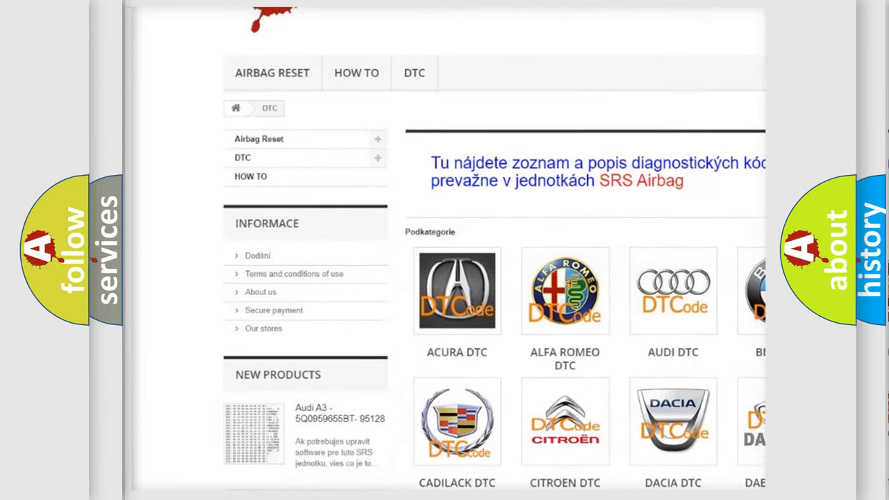
{"action": "scroll", "scroll_direction": "down", "scroll_amount": 3}
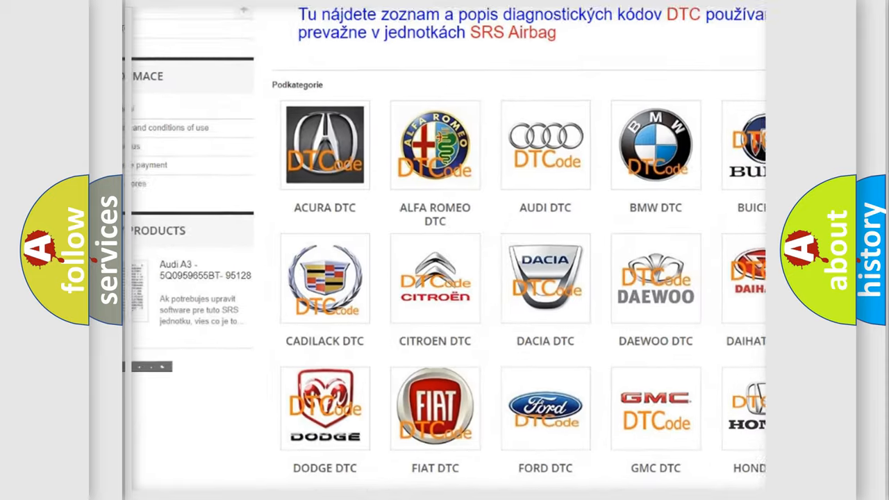
{"action": "scroll", "scroll_direction": "down", "scroll_amount": 3}
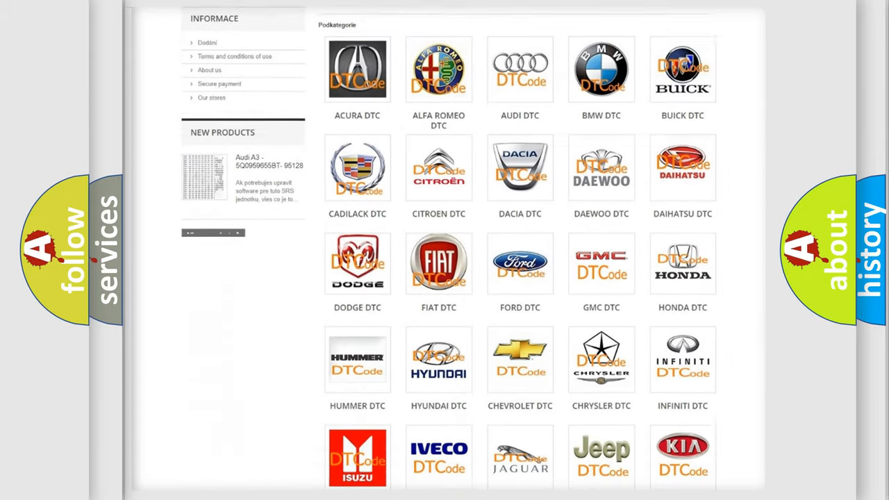
{"action": "scroll", "scroll_direction": "down", "scroll_amount": 3}
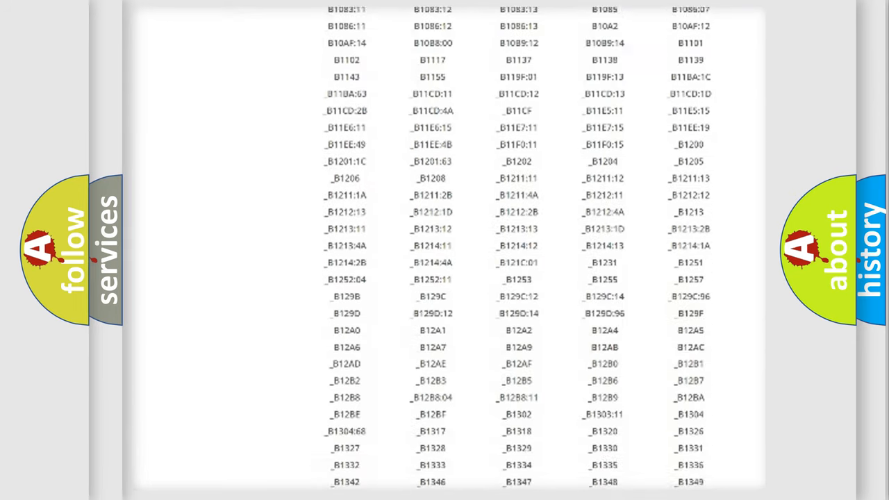
{"action": "scroll", "scroll_direction": "down", "scroll_amount": 3}
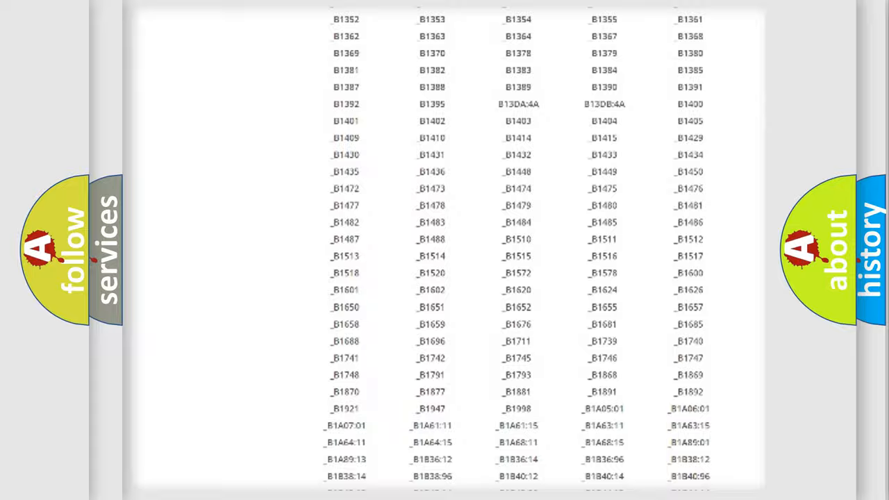